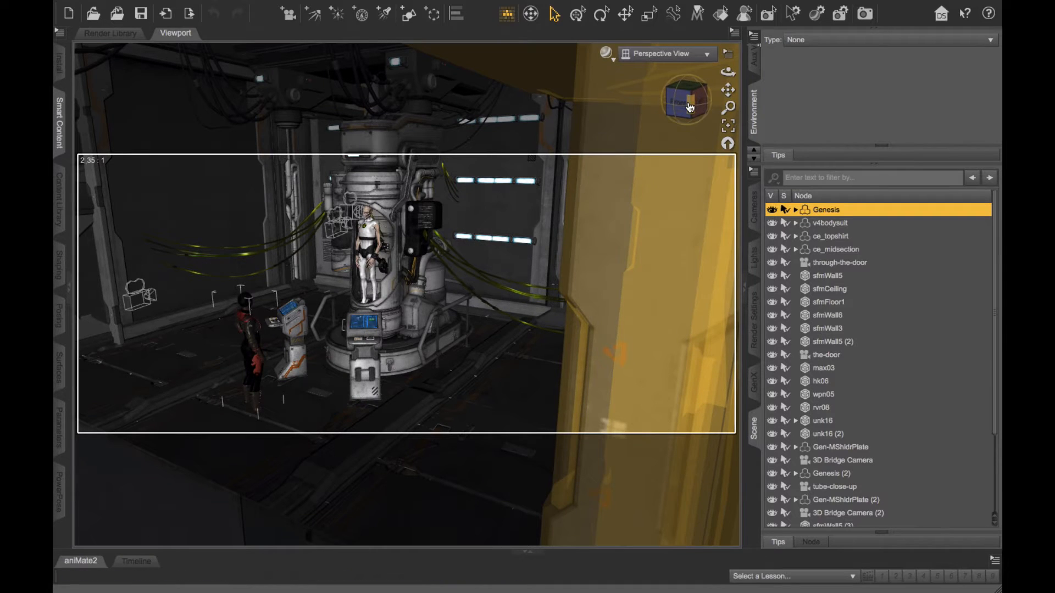
mouse_move(686, 104)
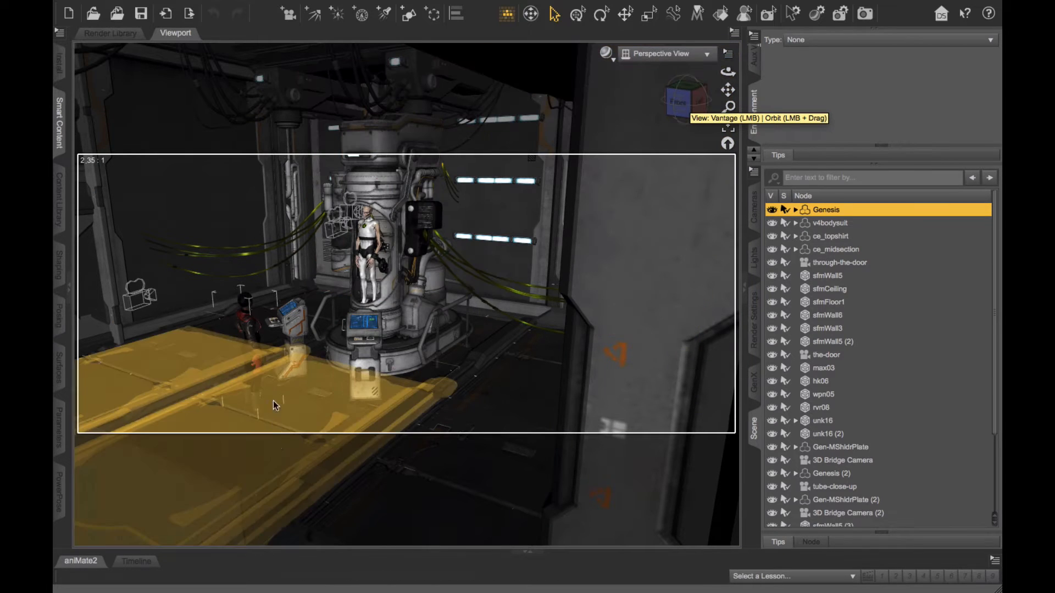
mouse_move(252, 335)
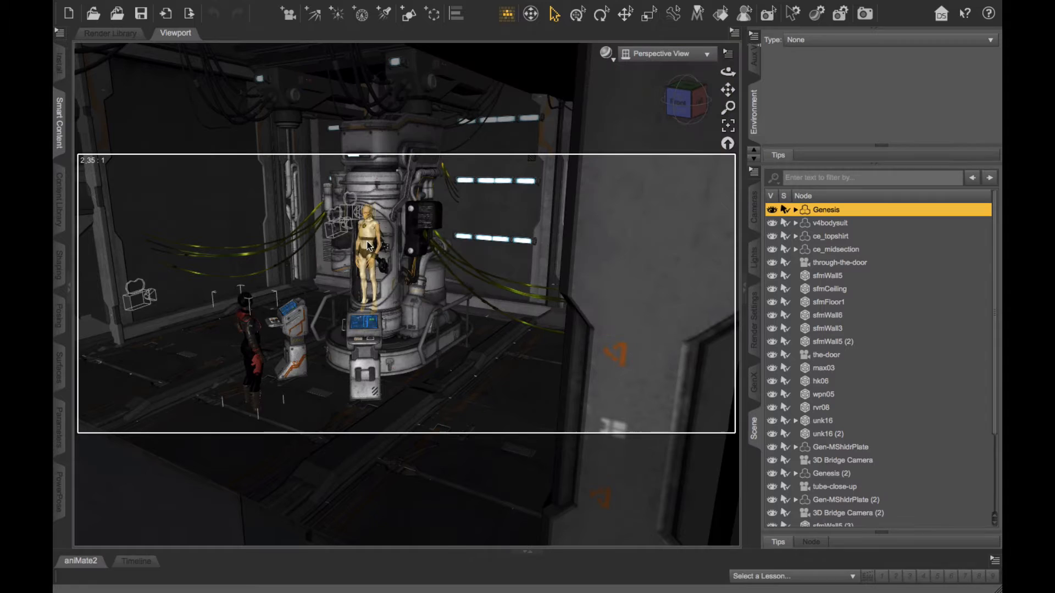
Select the figure inside the tube and orbit the view around it
click(826, 474)
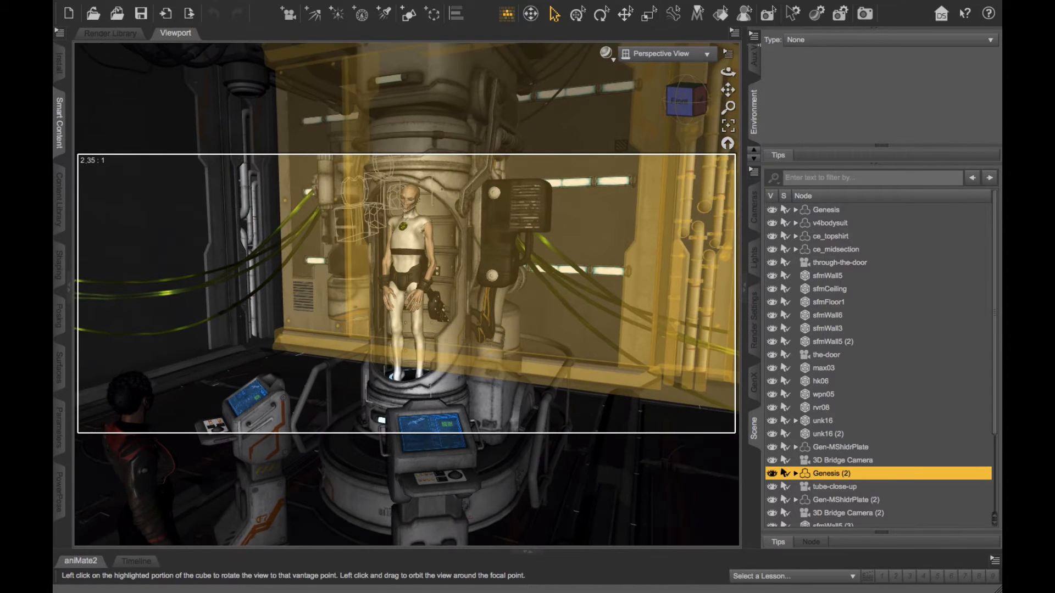
click(680, 104)
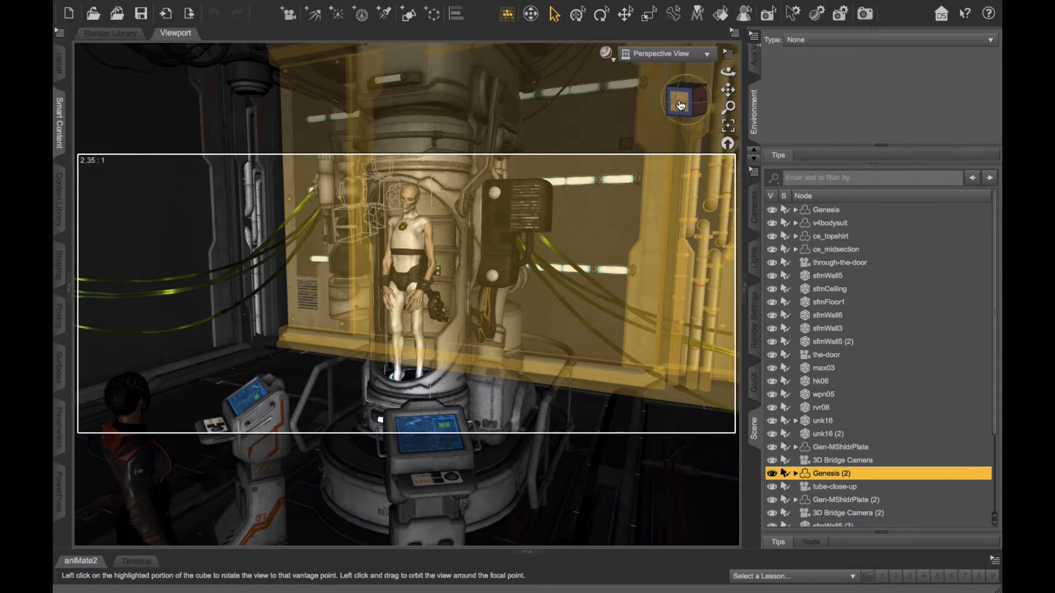
click(679, 101)
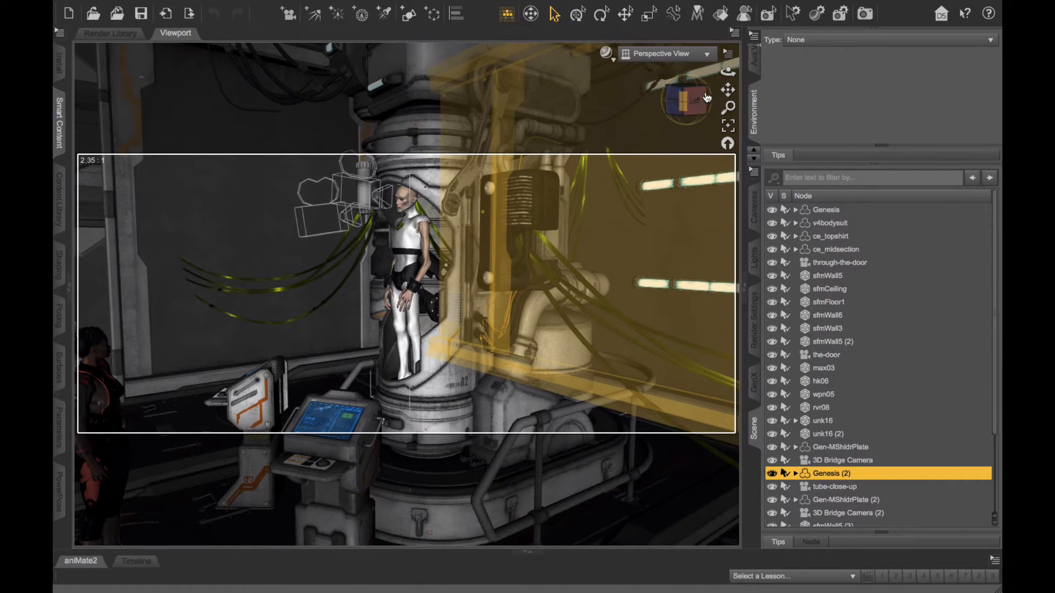
drag(403, 269, 377, 242)
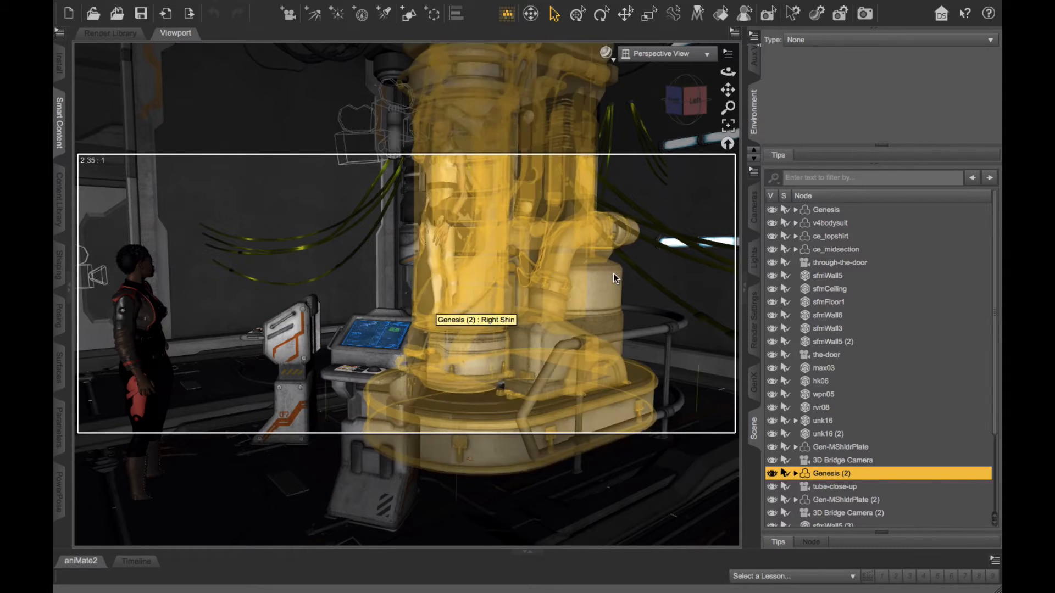
click(685, 99)
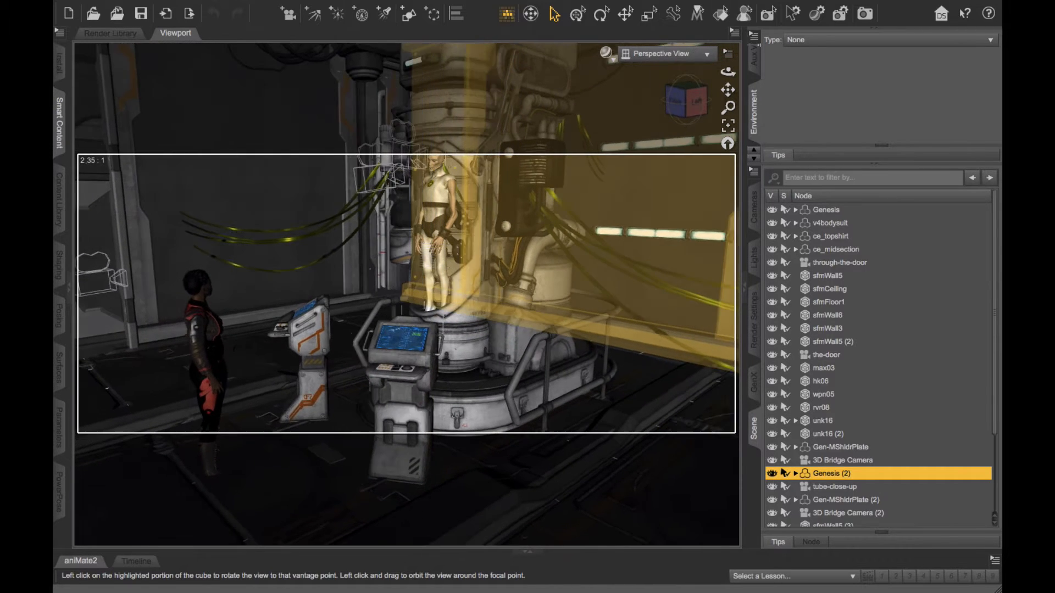
click(685, 100)
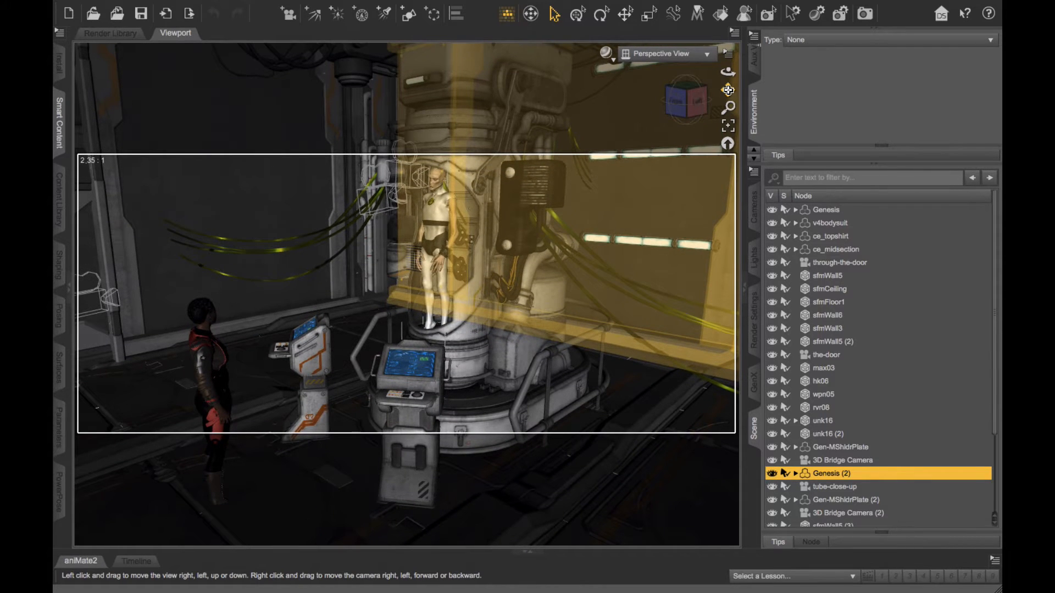
mouse_move(728, 89)
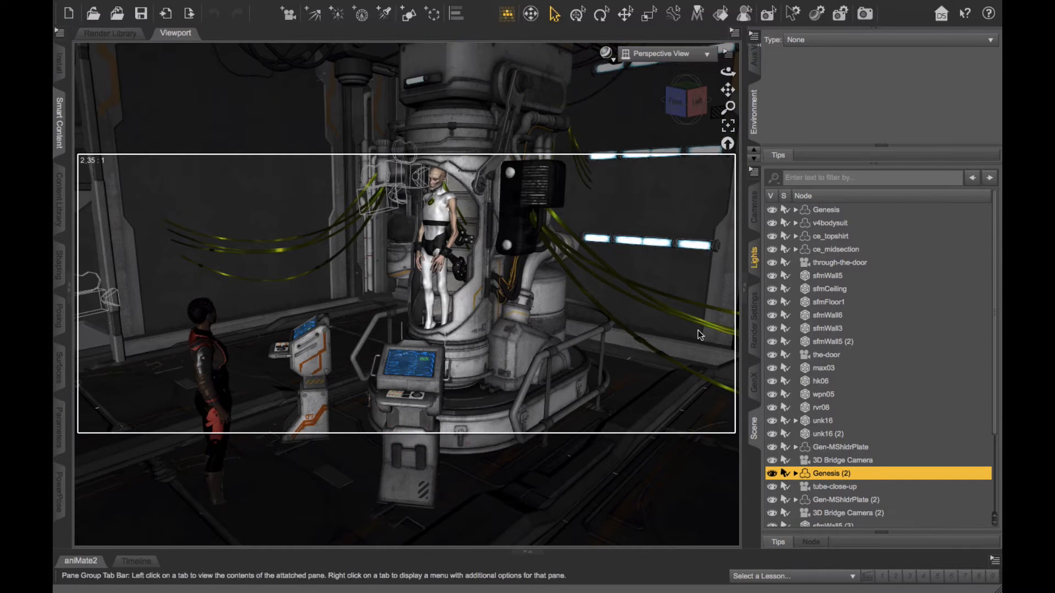
Select the Genesis figure node and the v4bodysuit clothing node in the Scene tab
click(210, 356)
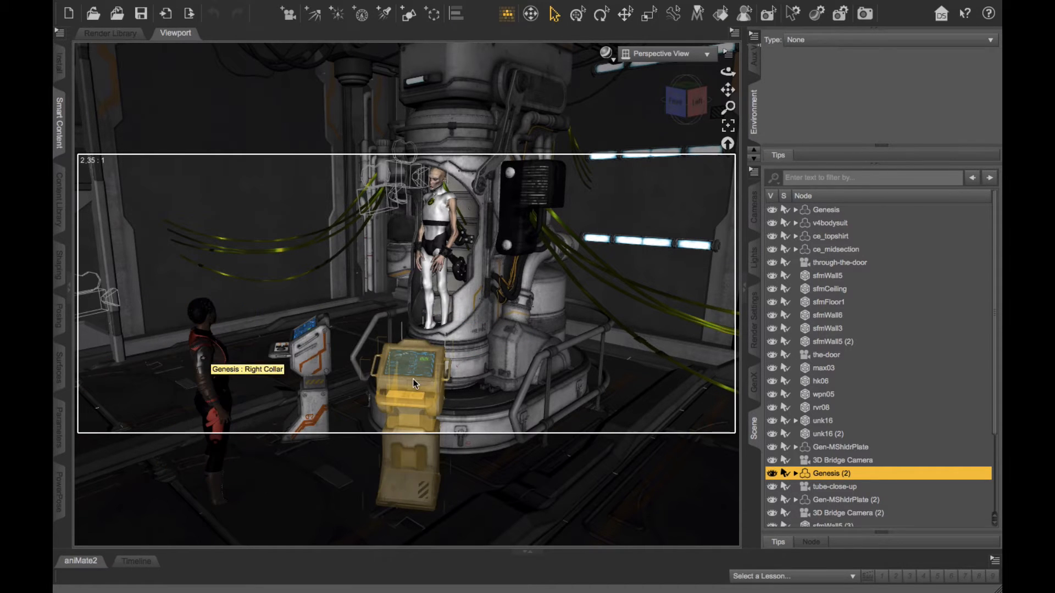
click(417, 370)
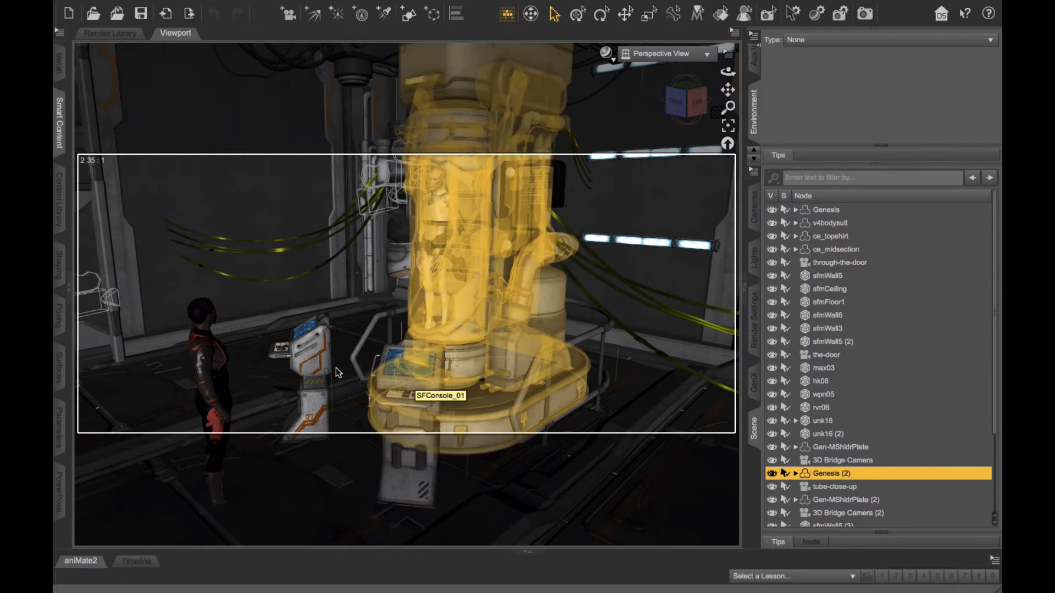
mouse_move(494, 284)
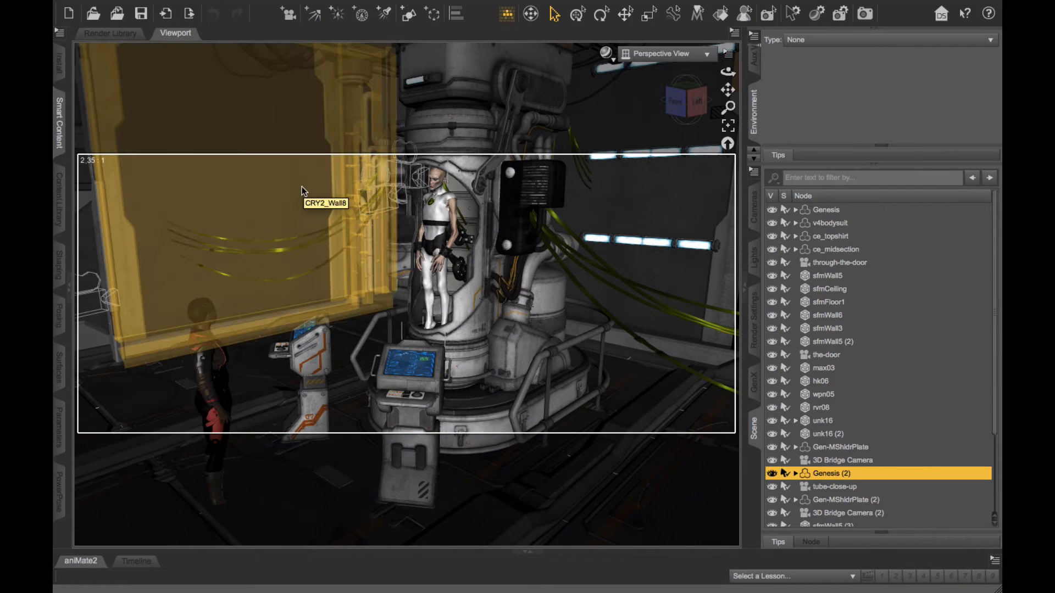
mouse_move(329, 200)
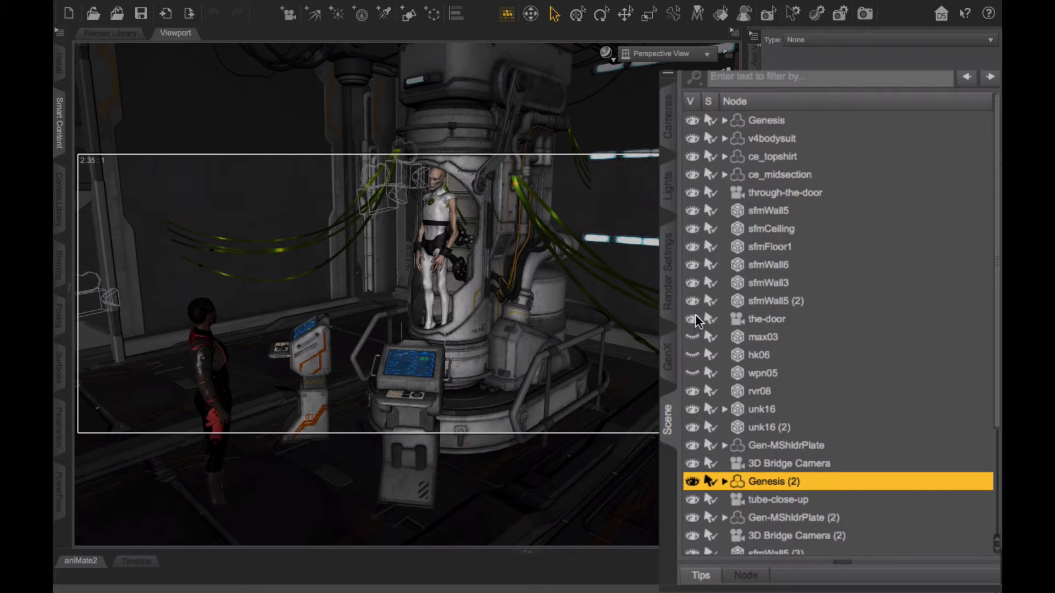
click(690, 318)
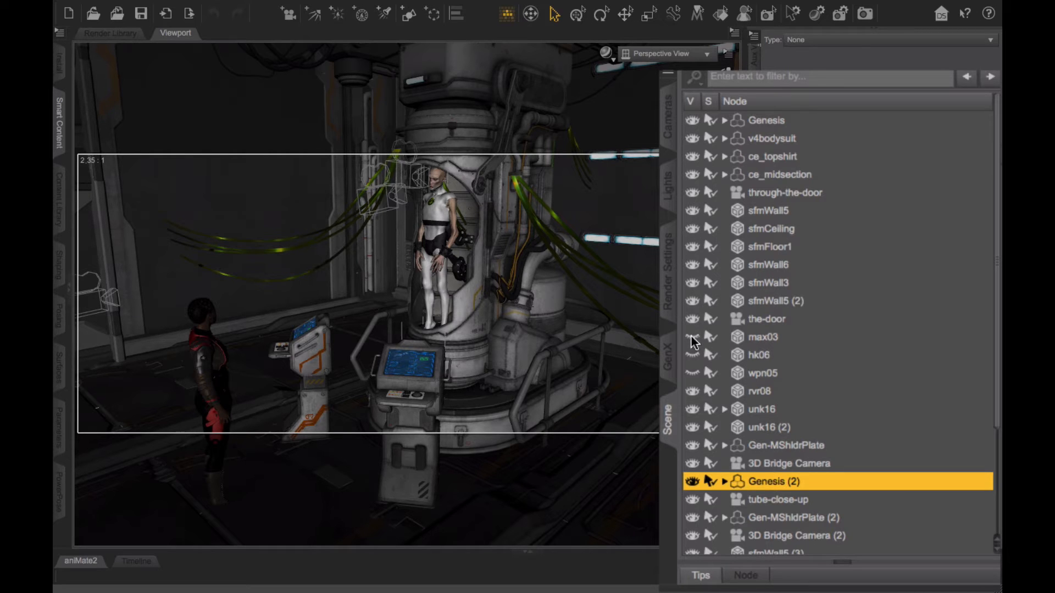
mouse_move(767, 350)
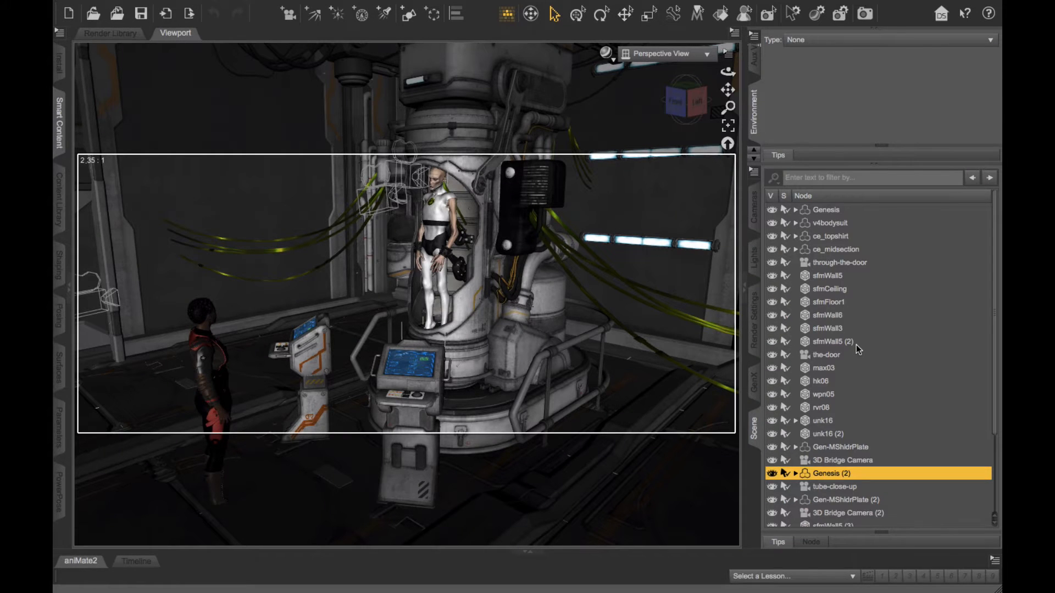
click(210, 377)
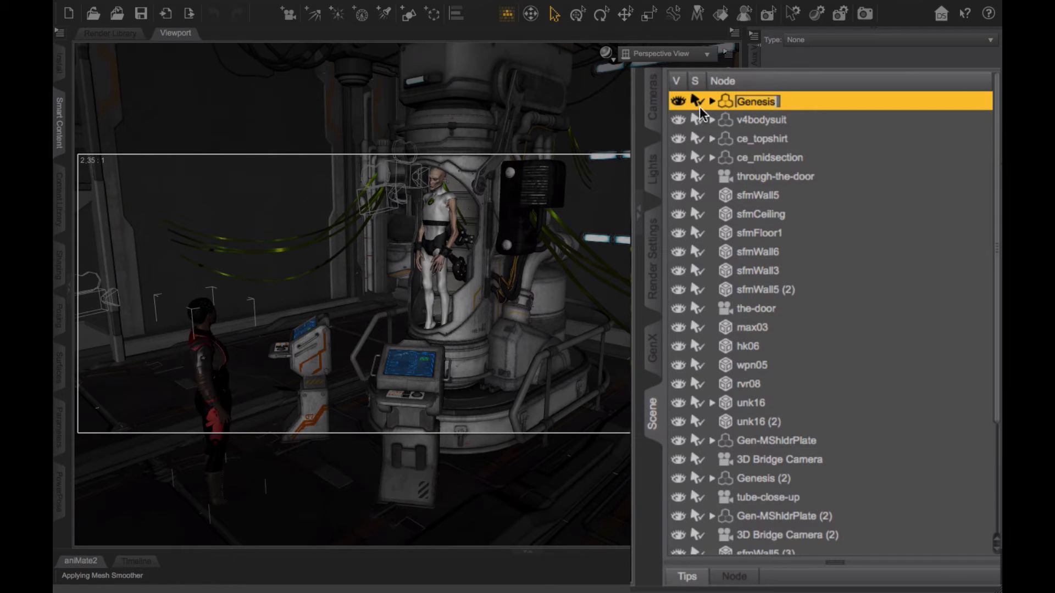
mouse_move(741, 122)
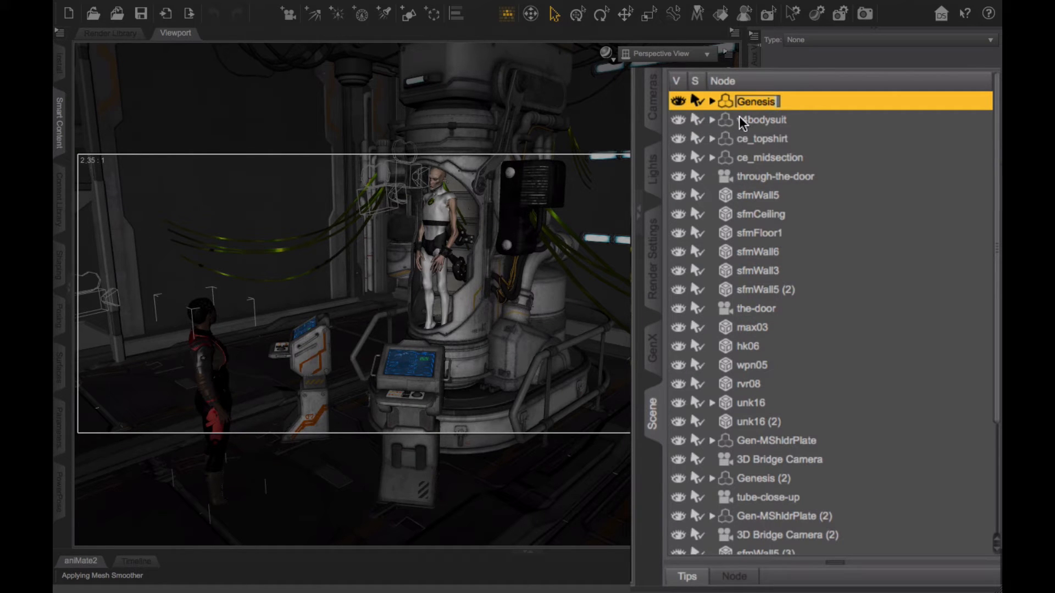
click(764, 120)
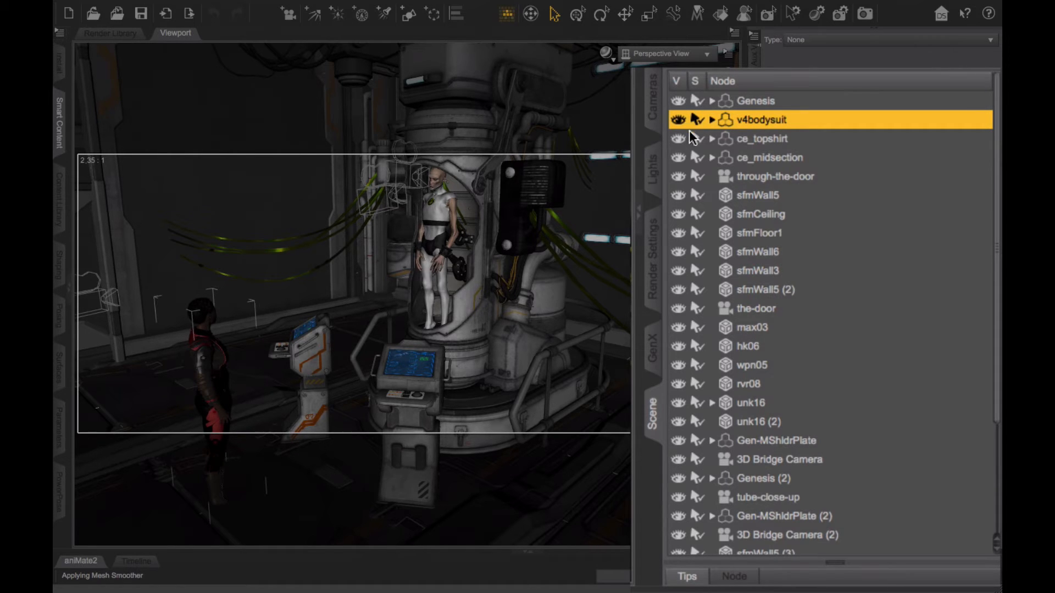
mouse_move(713, 168)
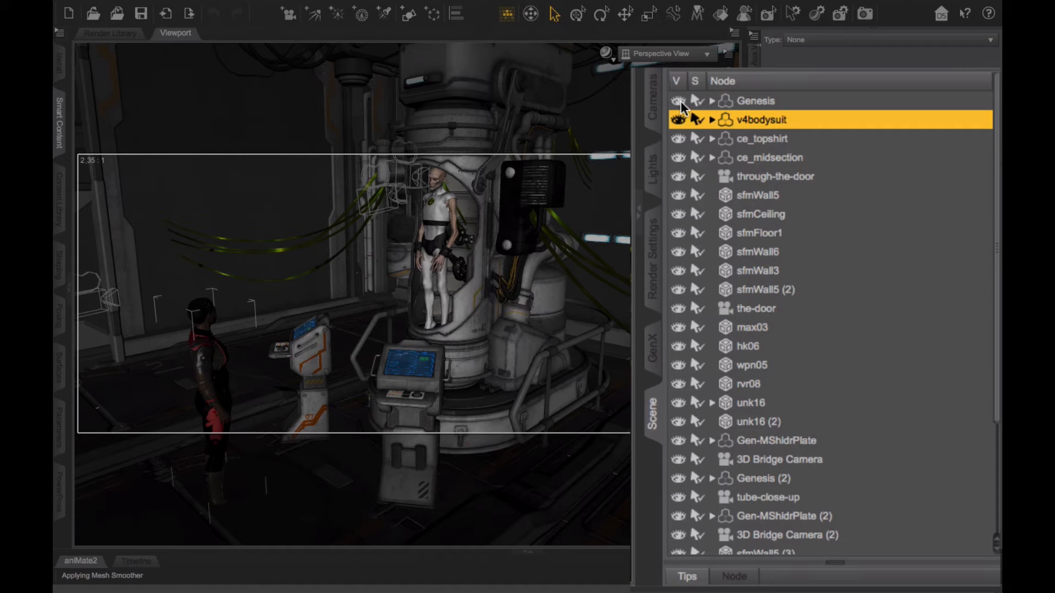
Hide the Genesis figure and bodysuit pieces individually, then clear the selection
click(677, 100)
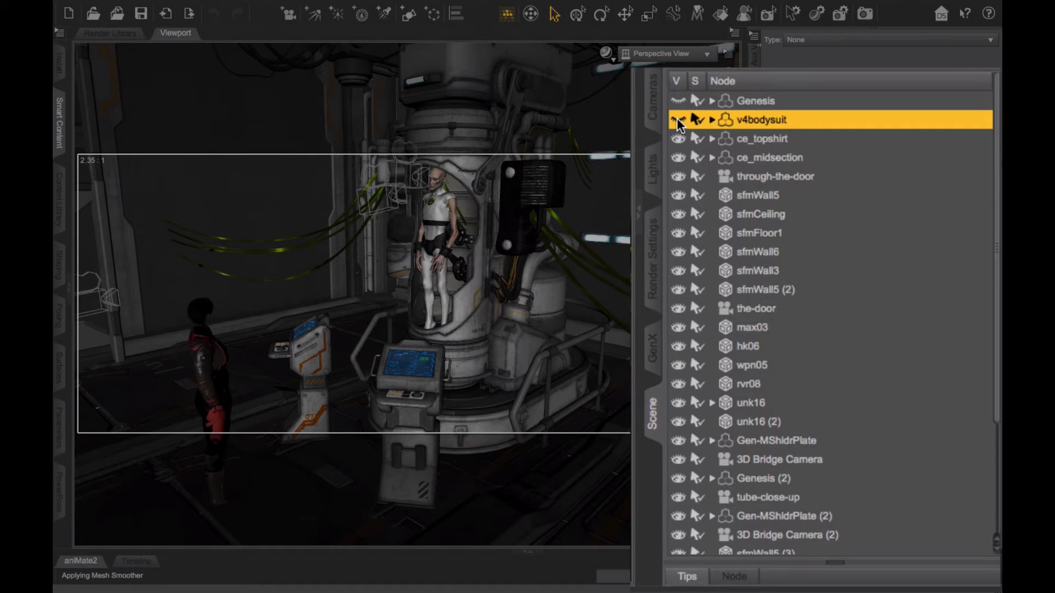
click(677, 120)
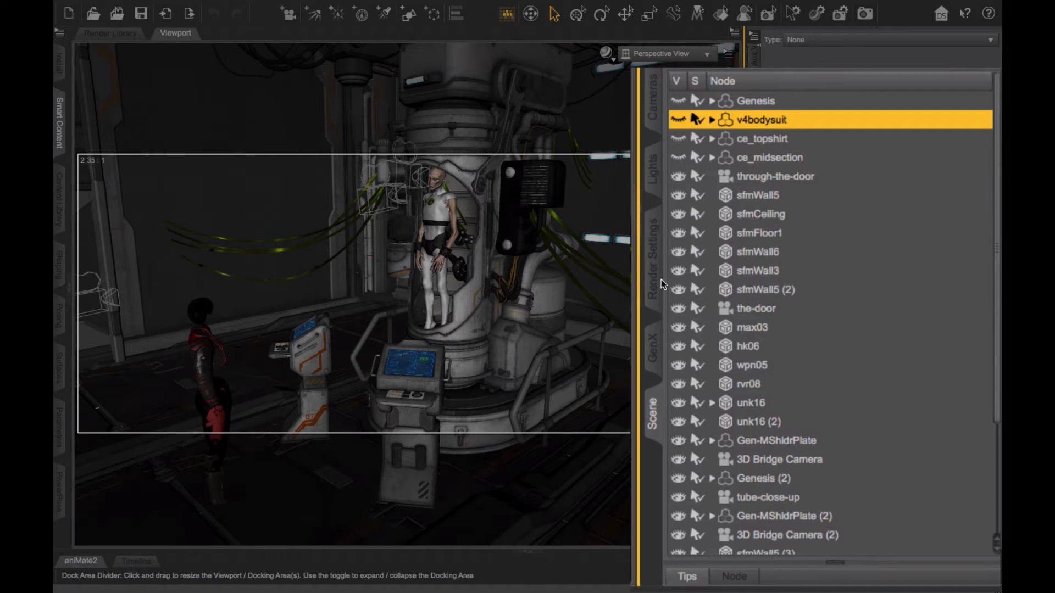
right_click(225, 409)
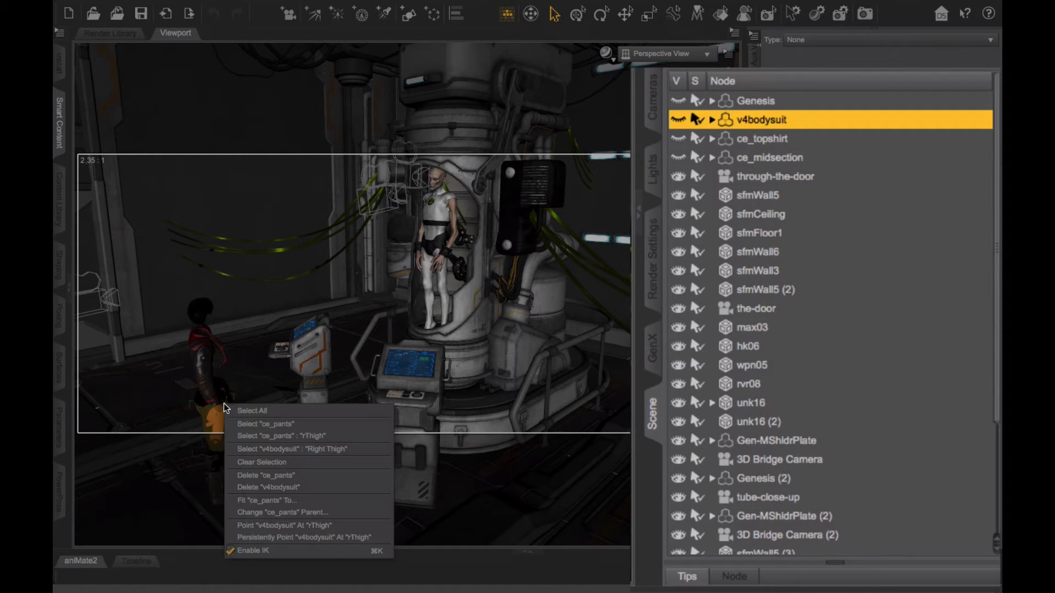
click(264, 423)
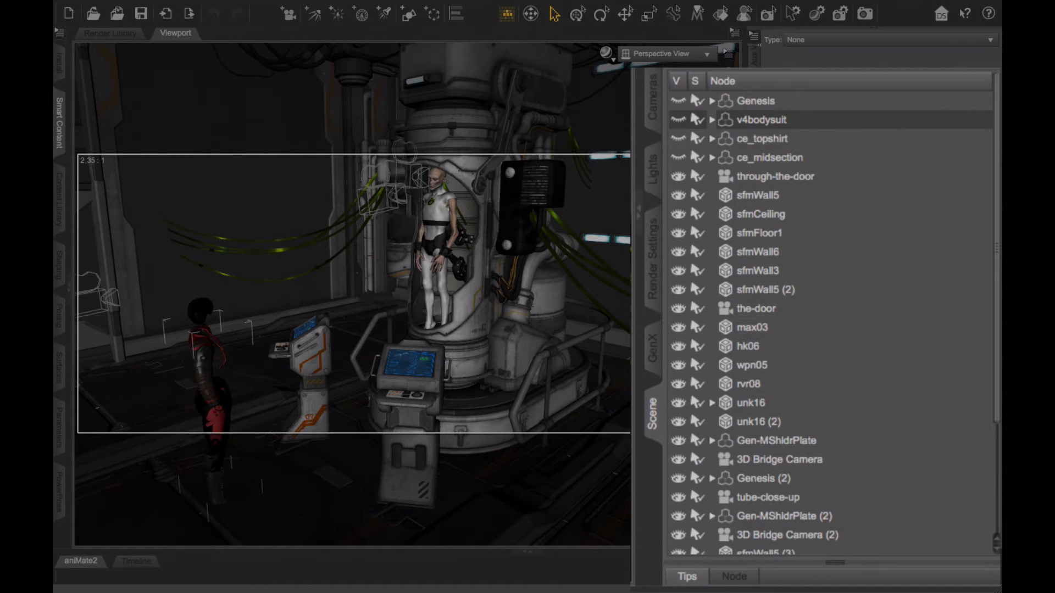
Extend the selection from Genesis down to ce_midsection to cover all clothing nodes
scroll(down, 3)
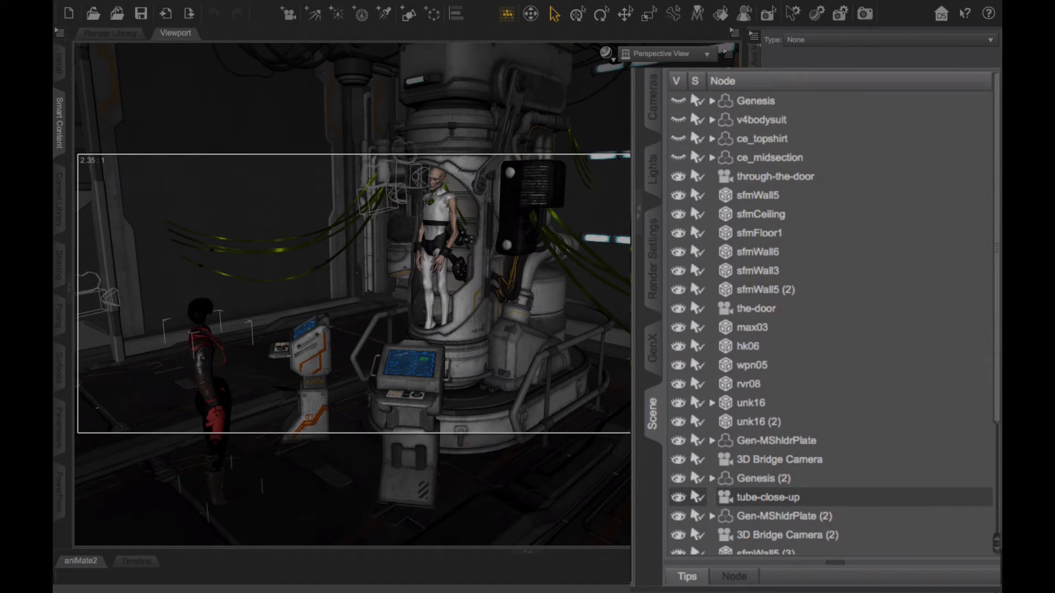
mouse_move(713, 108)
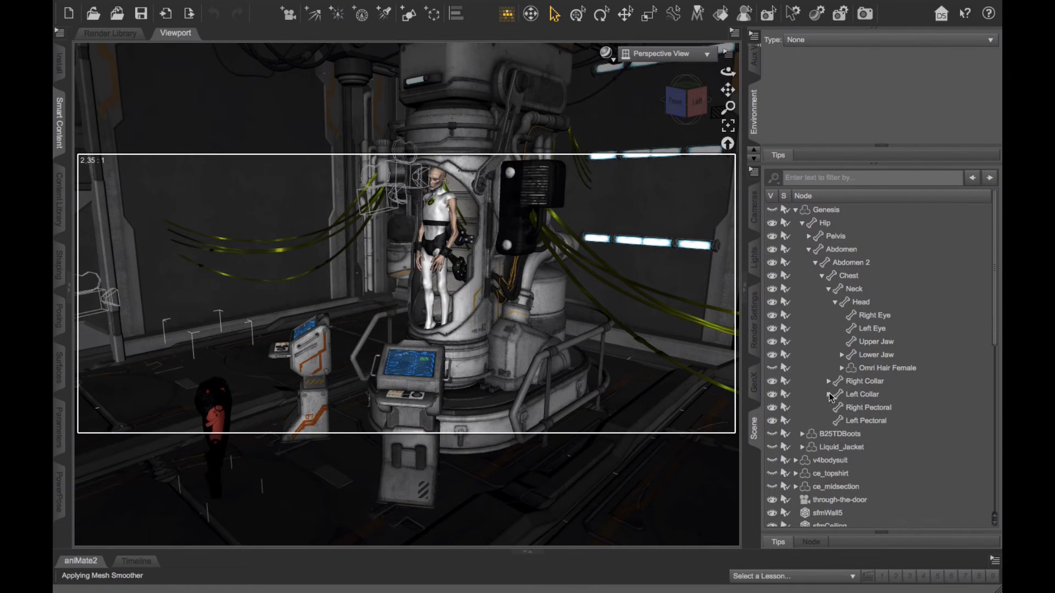
scroll(down, 3)
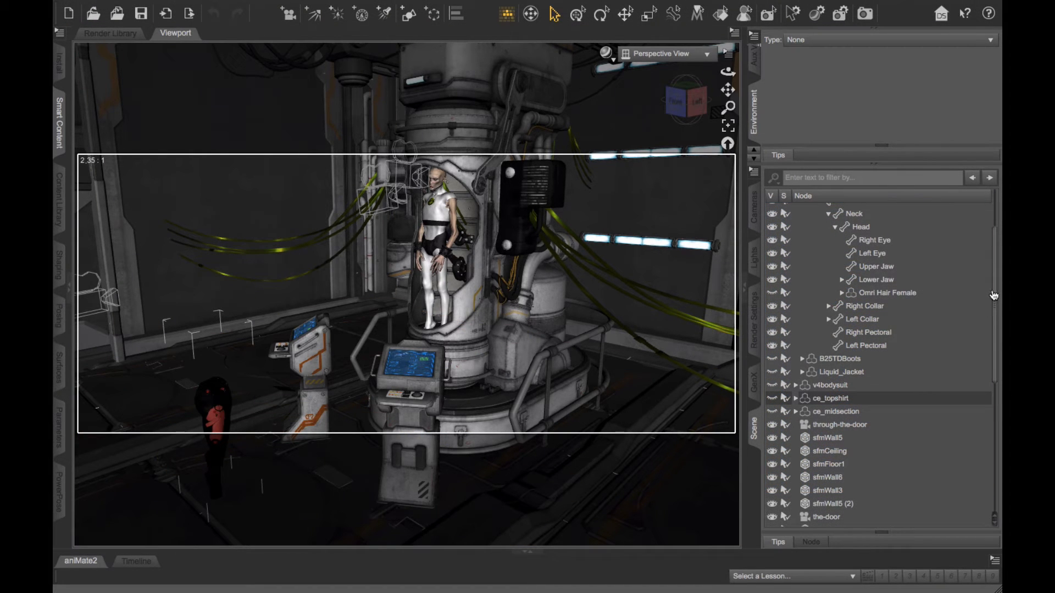
scroll(down, 3)
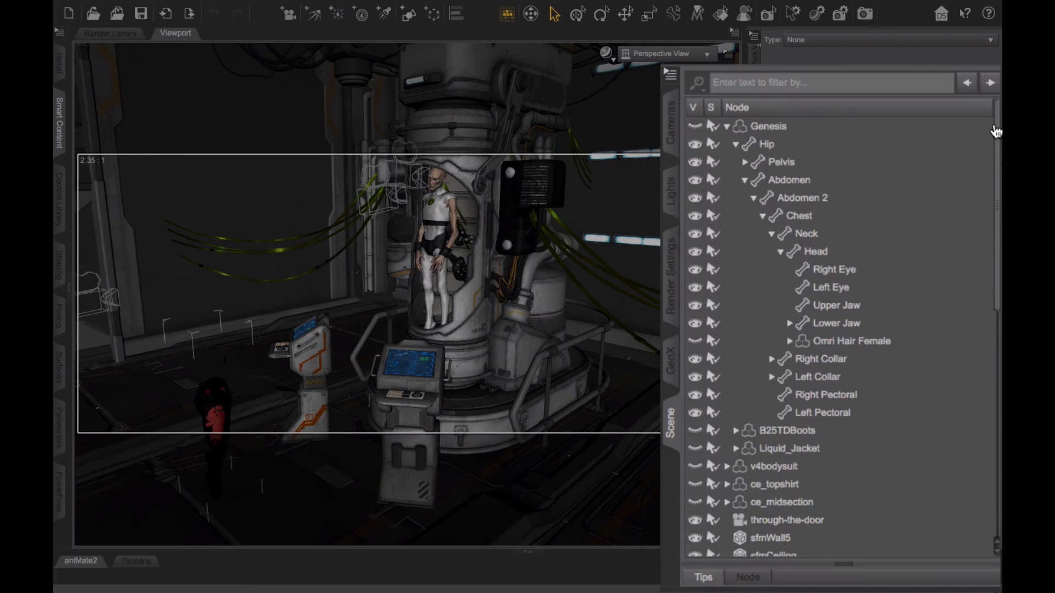
mouse_move(733, 143)
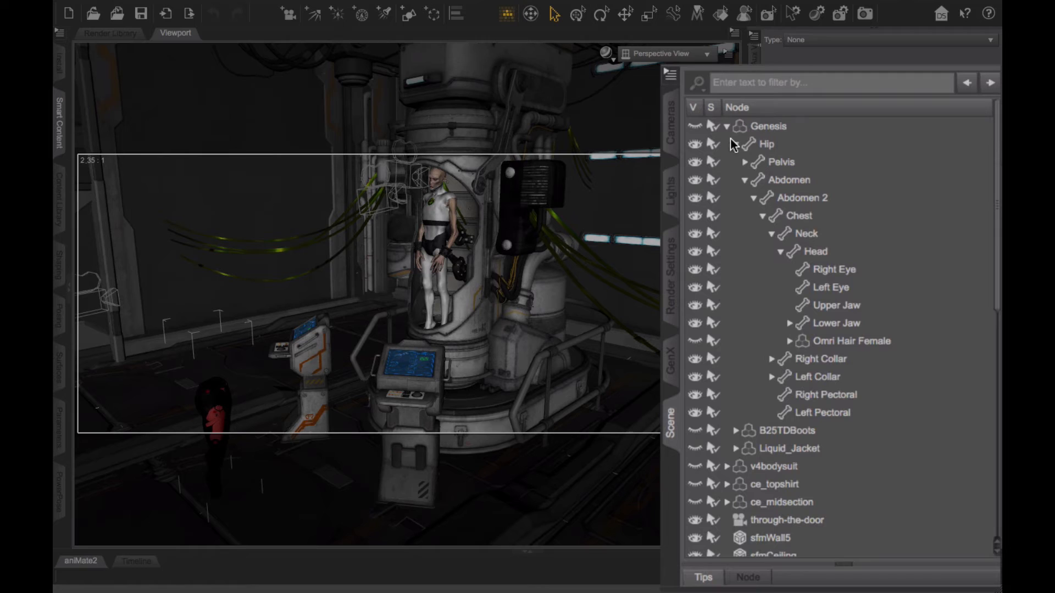
mouse_move(773, 129)
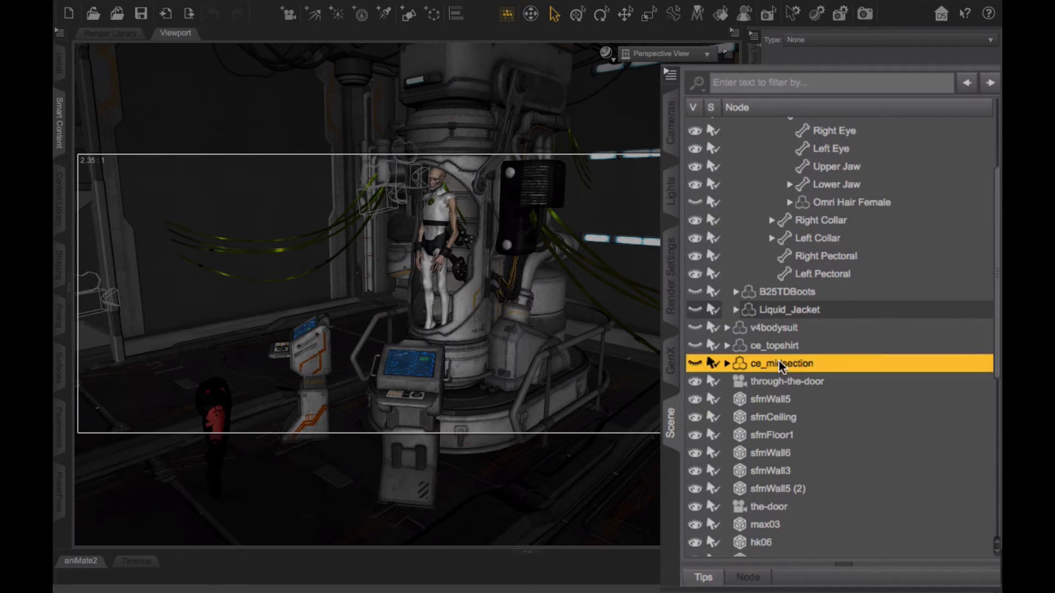
click(766, 126)
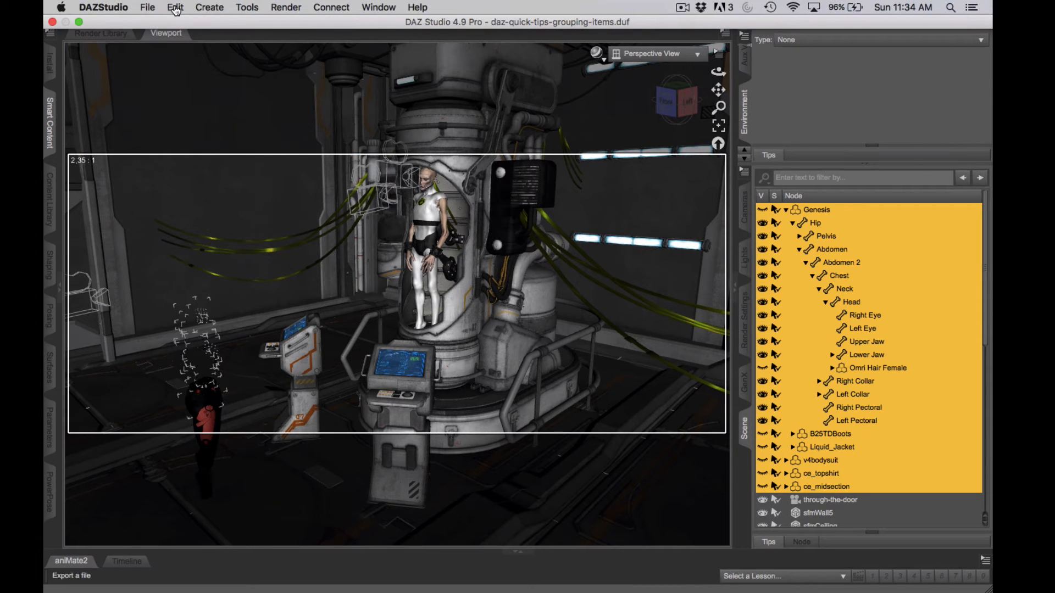
Create a new group named Lumayaa from the selected nodes via Create > New Group
click(210, 7)
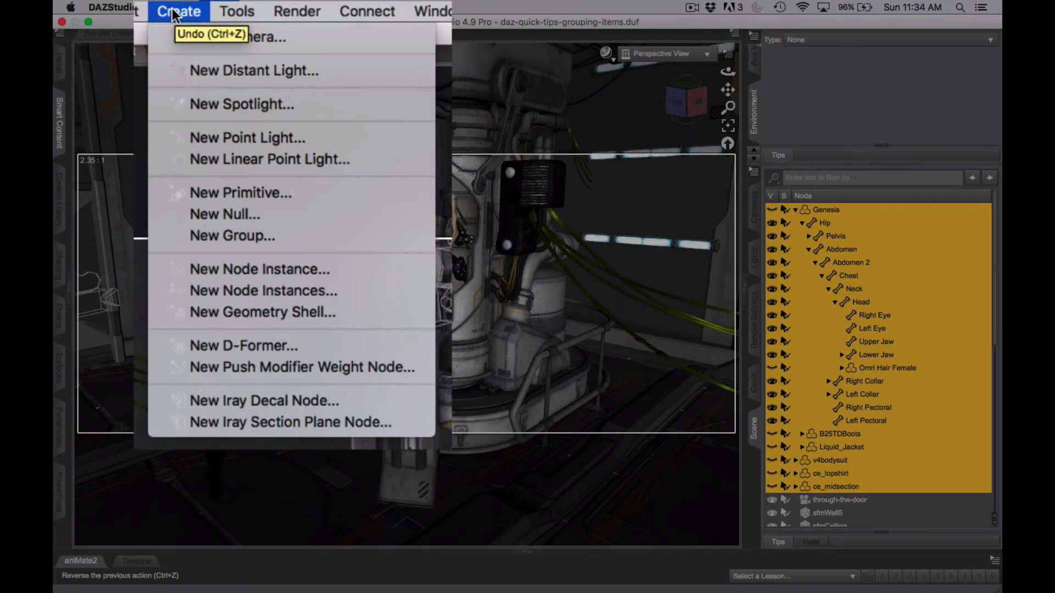
mouse_move(232, 237)
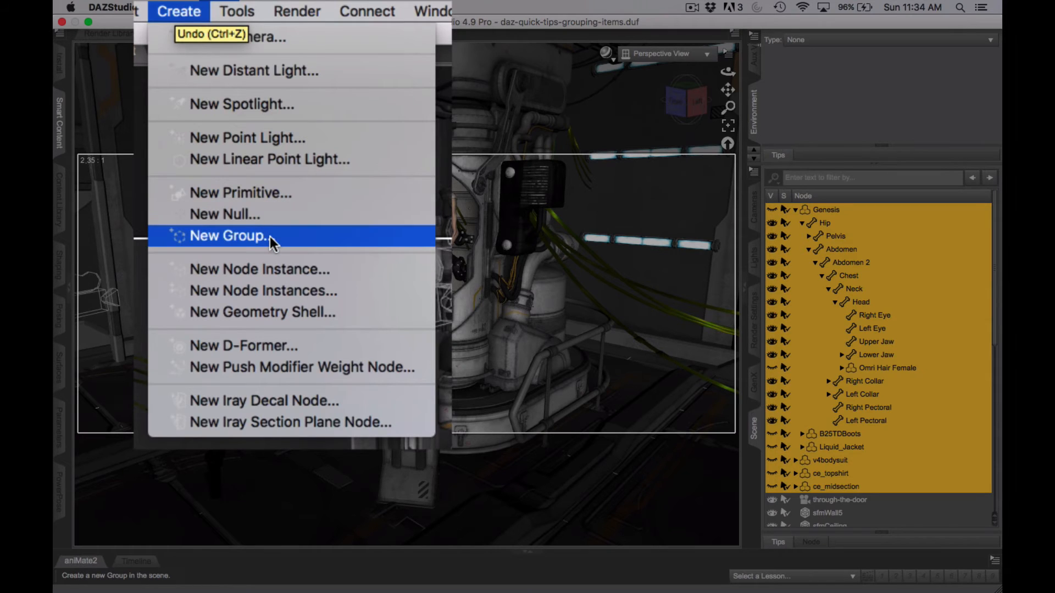
click(229, 236)
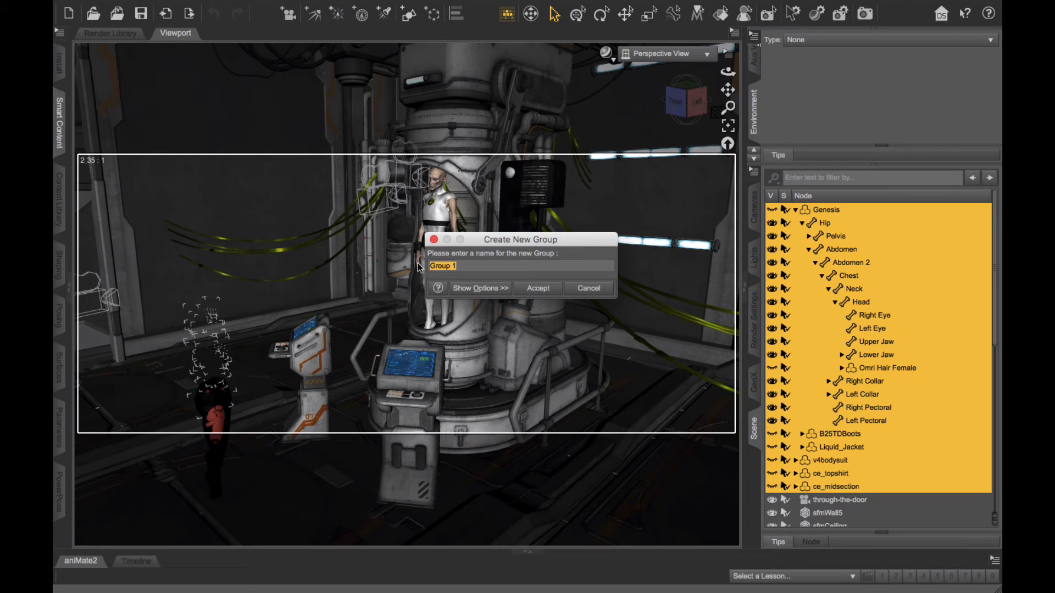
text(Lumayaa)
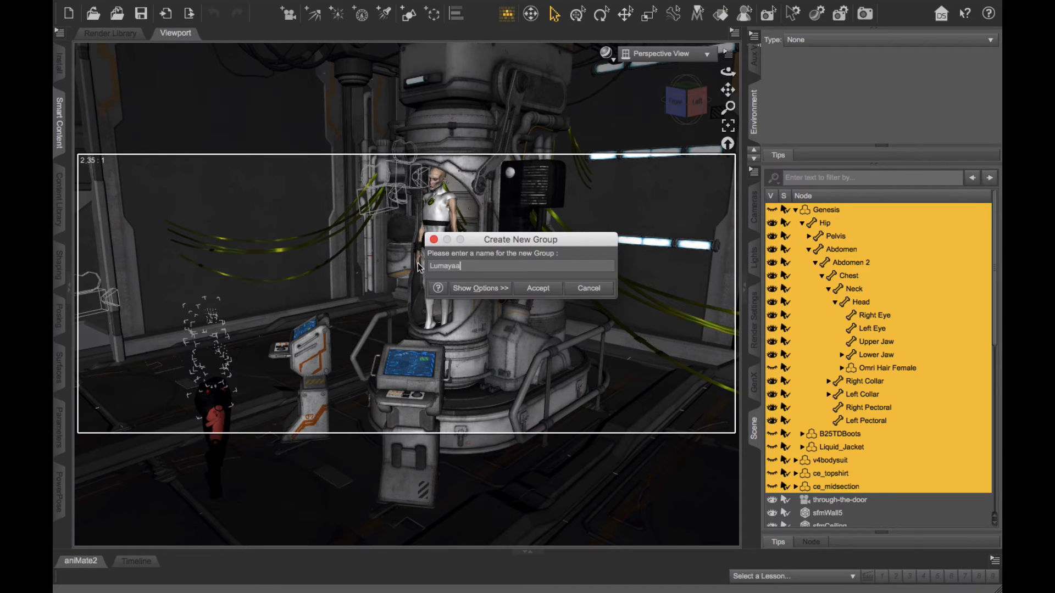
click(537, 288)
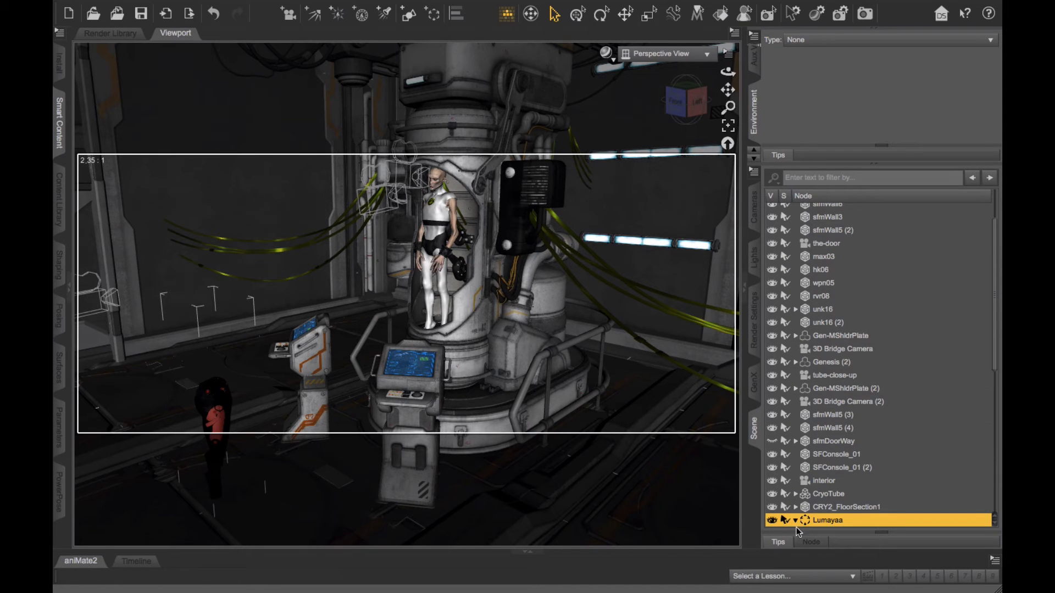
Expand the Lumayaa group to reveal its nested nodes, then select CRY2_FloorSection1 to deselect it
click(794, 520)
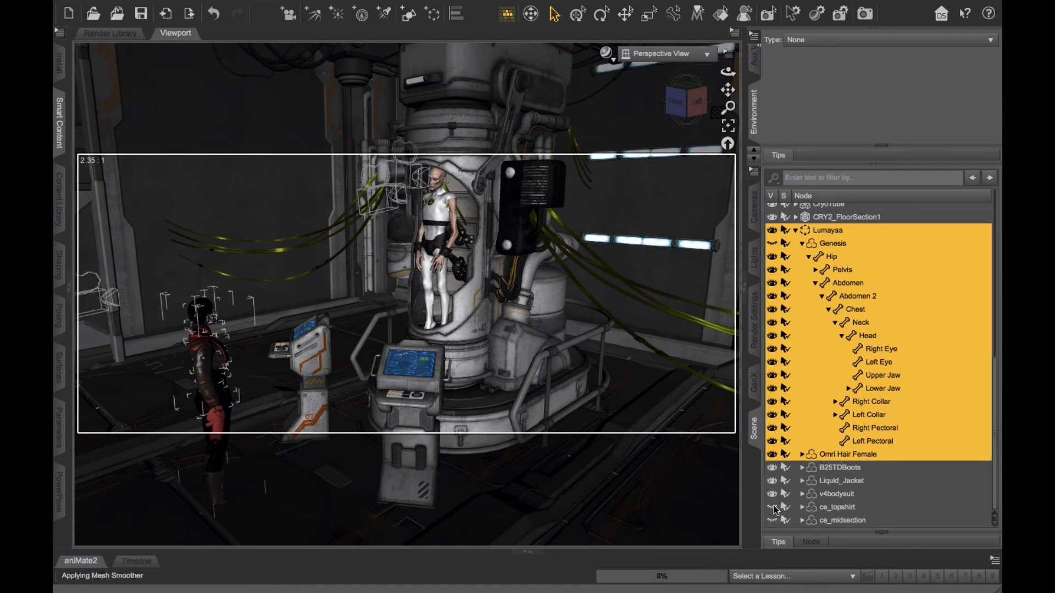
mouse_move(769, 244)
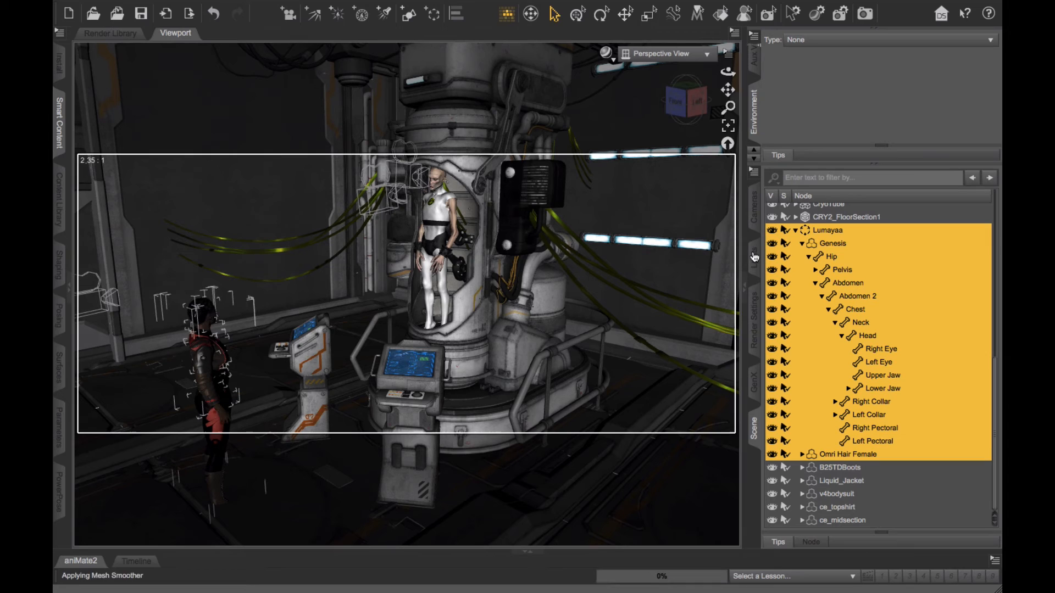
mouse_move(841, 224)
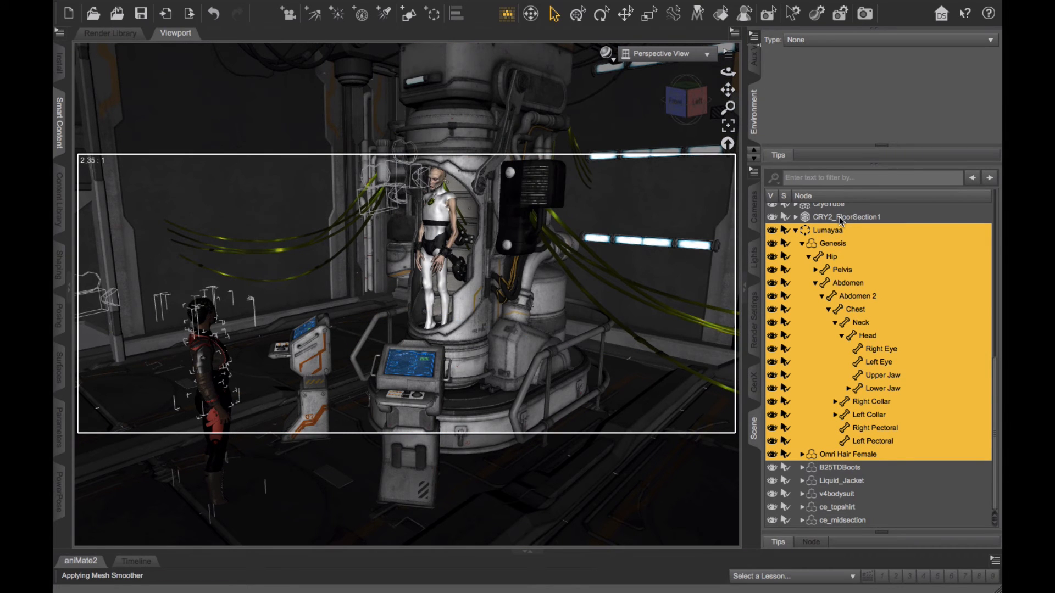
click(846, 217)
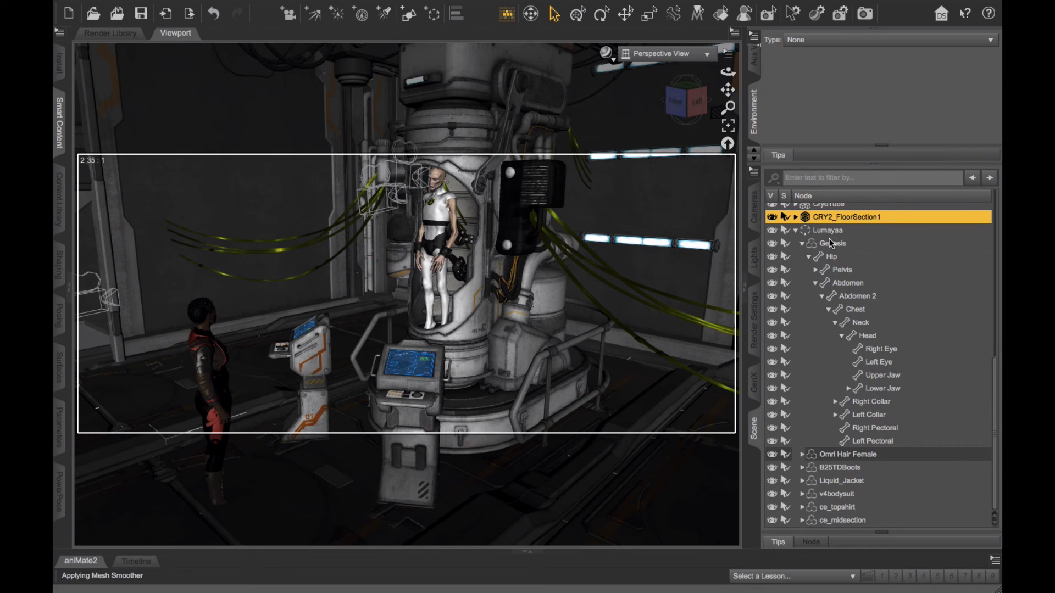
Select the Lumayaa group node as one item covering the figure and clothing
click(825, 230)
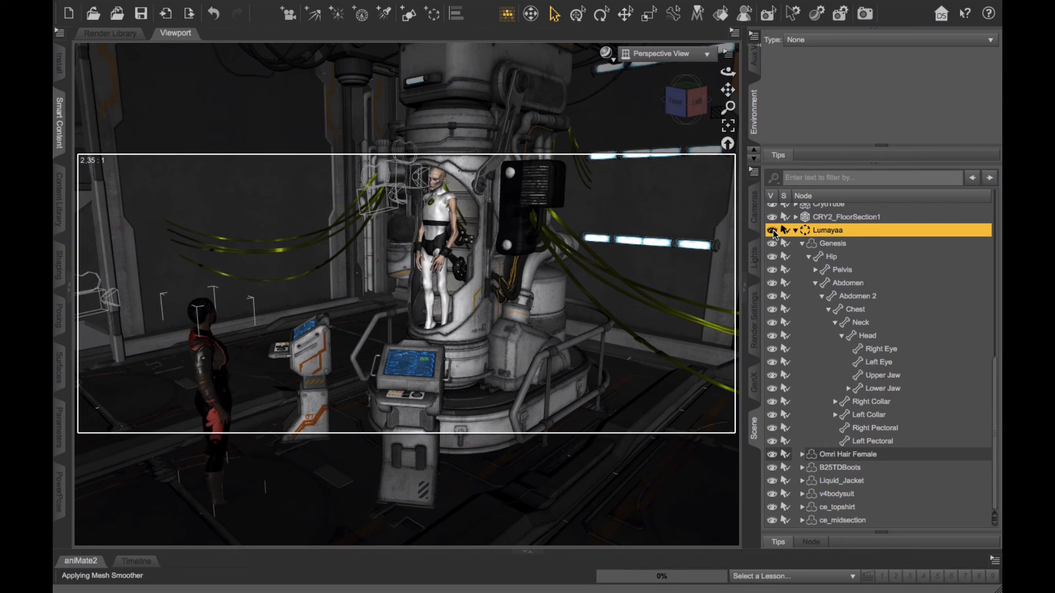
mouse_move(772, 264)
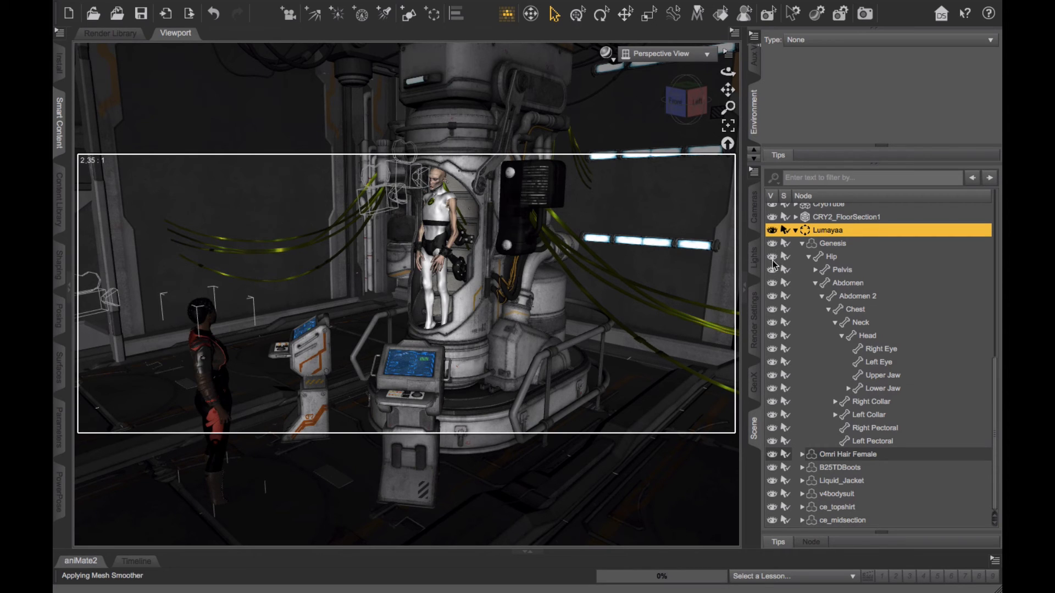
mouse_move(775, 354)
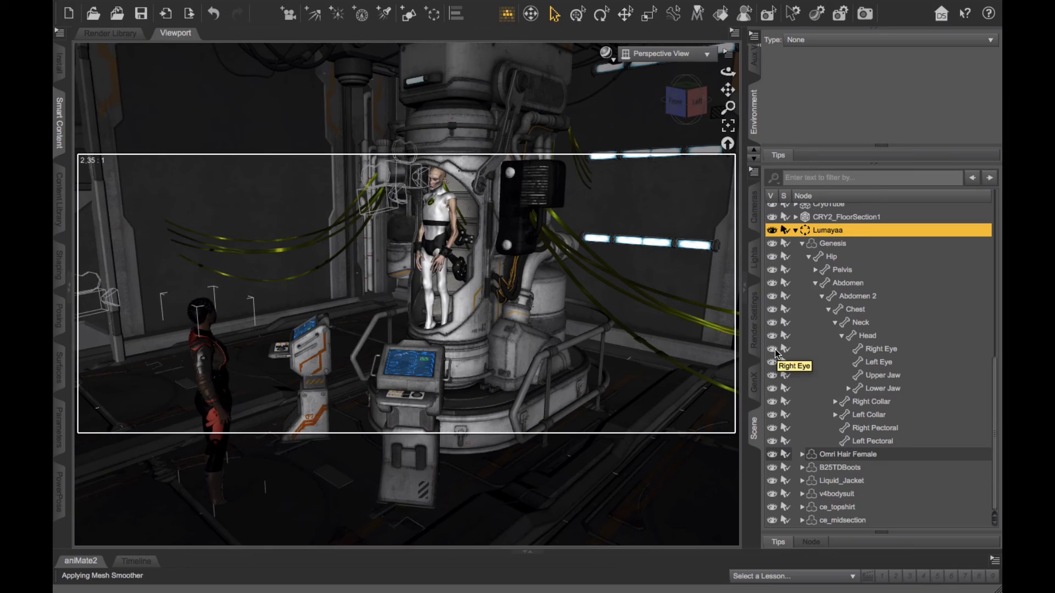